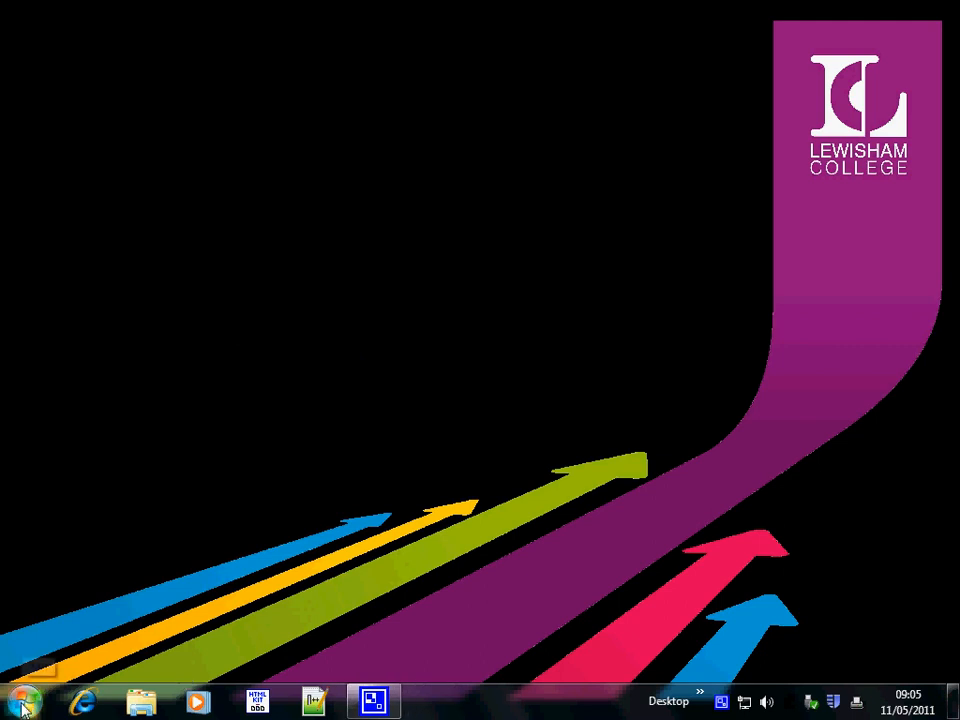
Launch Microsoft Visual Studio 2010 from the Windows 7 Start menu.
left_click(22, 703)
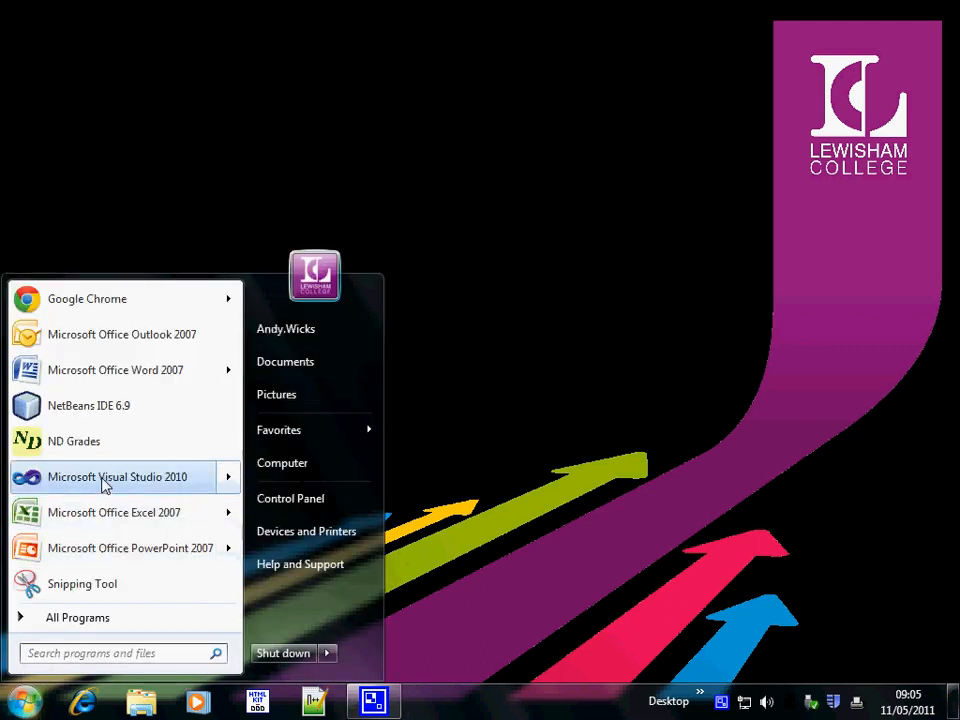
left_click(117, 477)
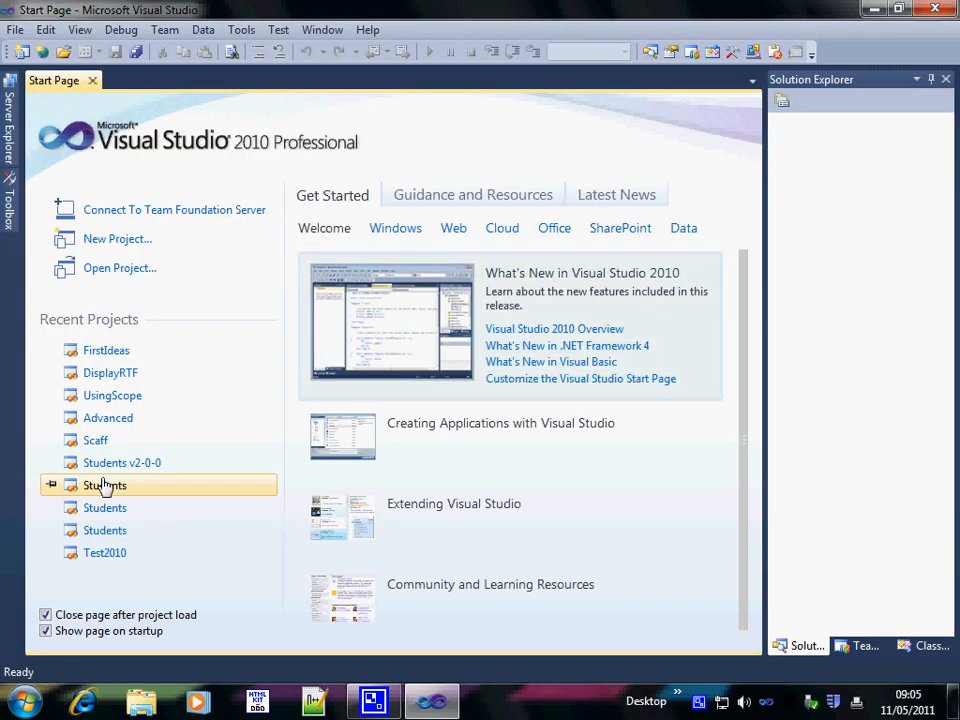
mouse_move(112, 372)
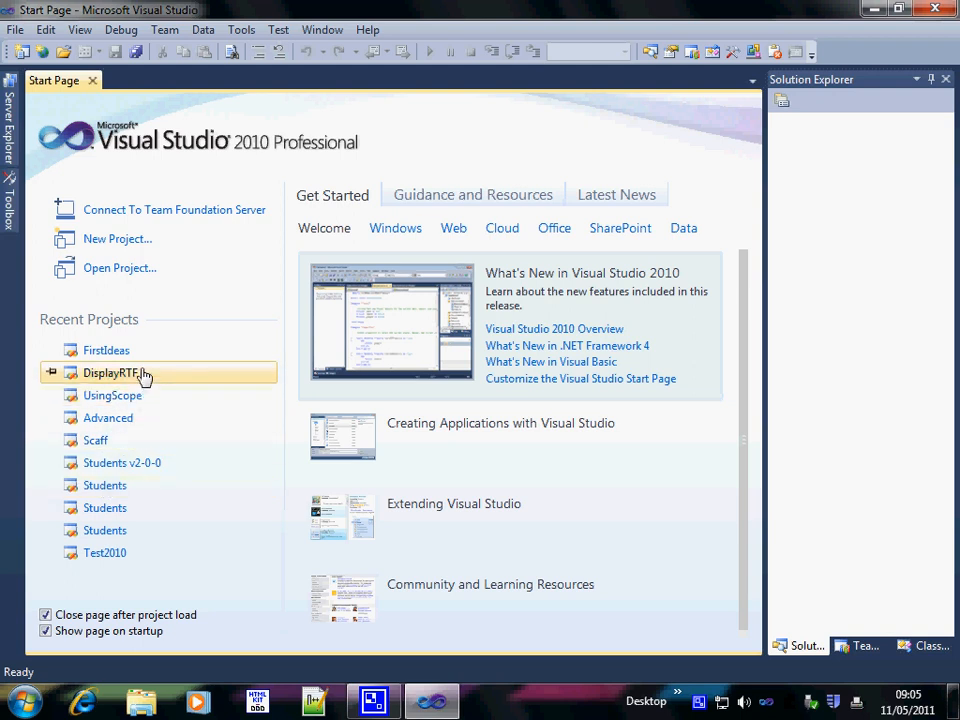
mouse_move(107, 350)
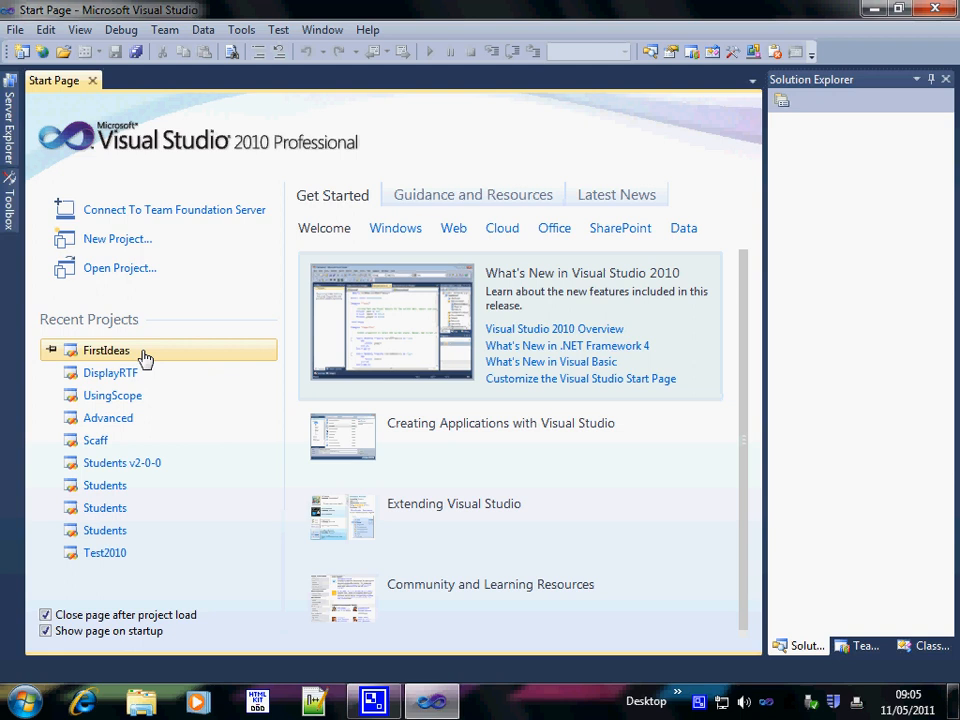
Open the FirstIdeas recent project and show frmMain.vb in the designer.
double_click(106, 350)
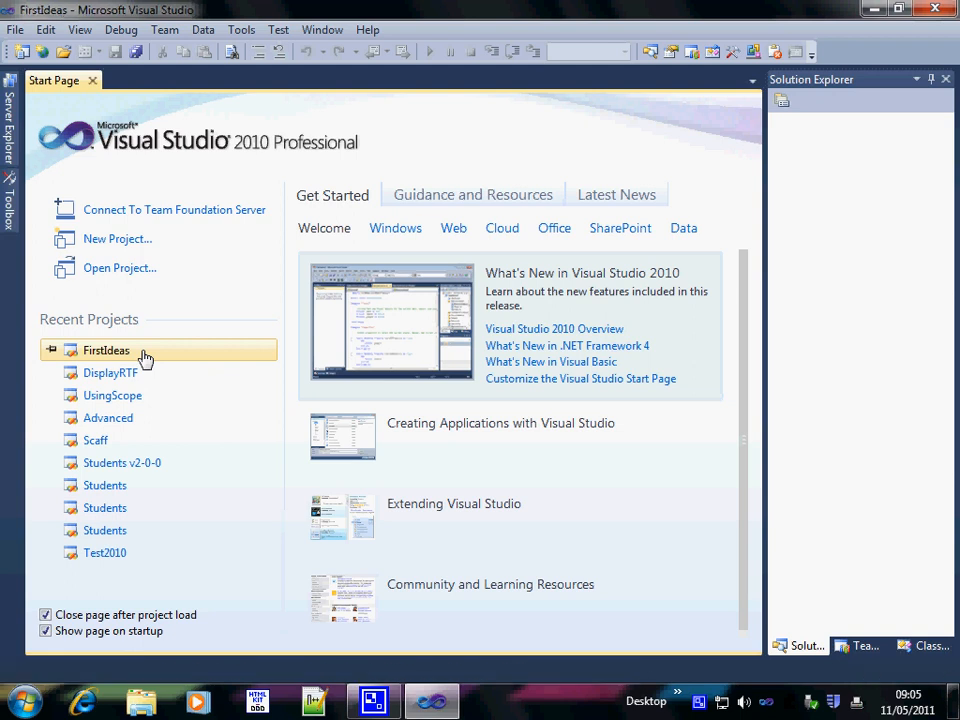
double_click(106, 350)
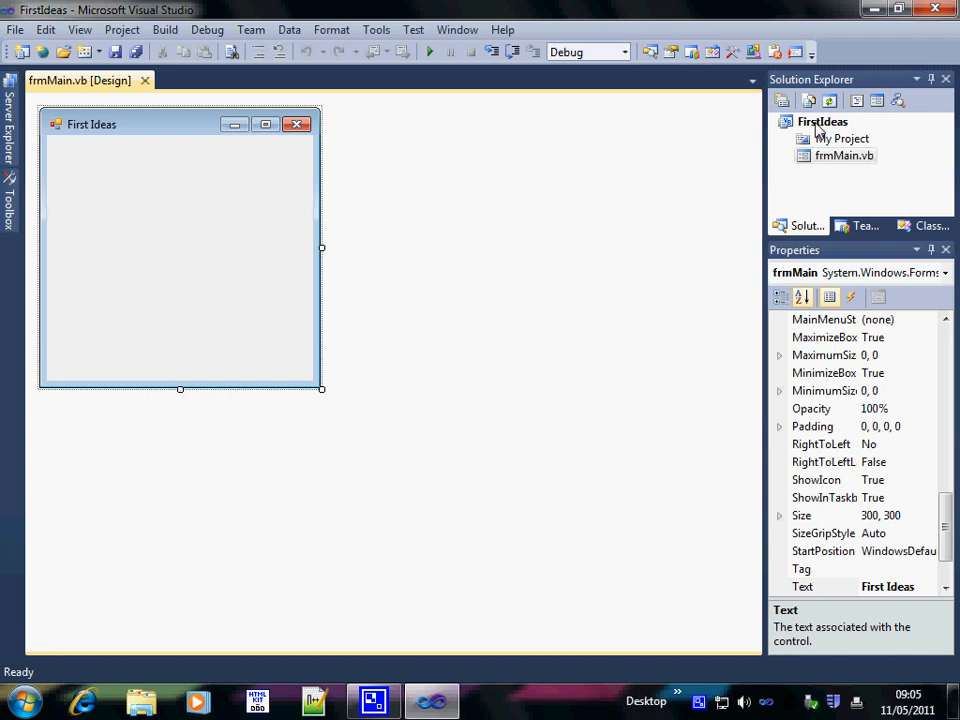
Add a Windows Form named frmQuiz.vb to the FirstIdeas project.
right_click(822, 121)
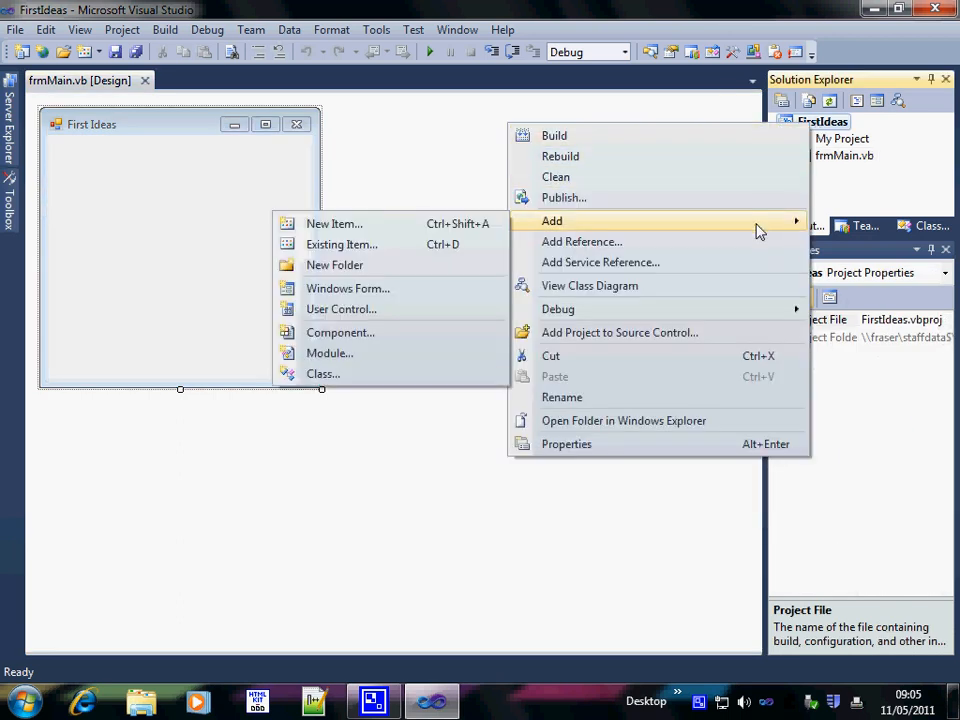
mouse_move(685, 225)
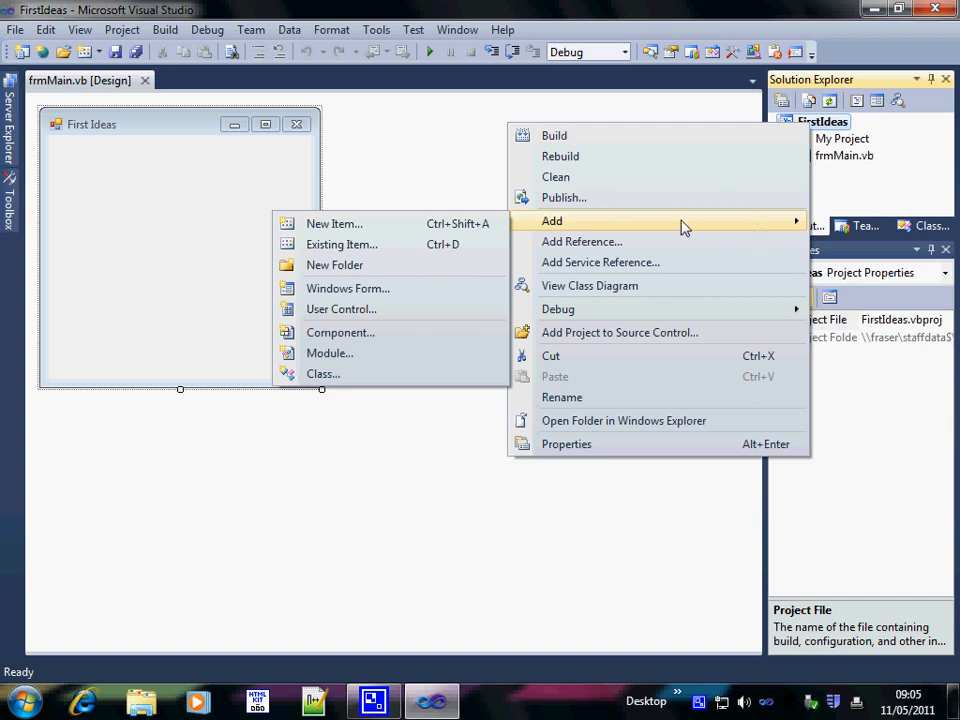
mouse_move(347, 288)
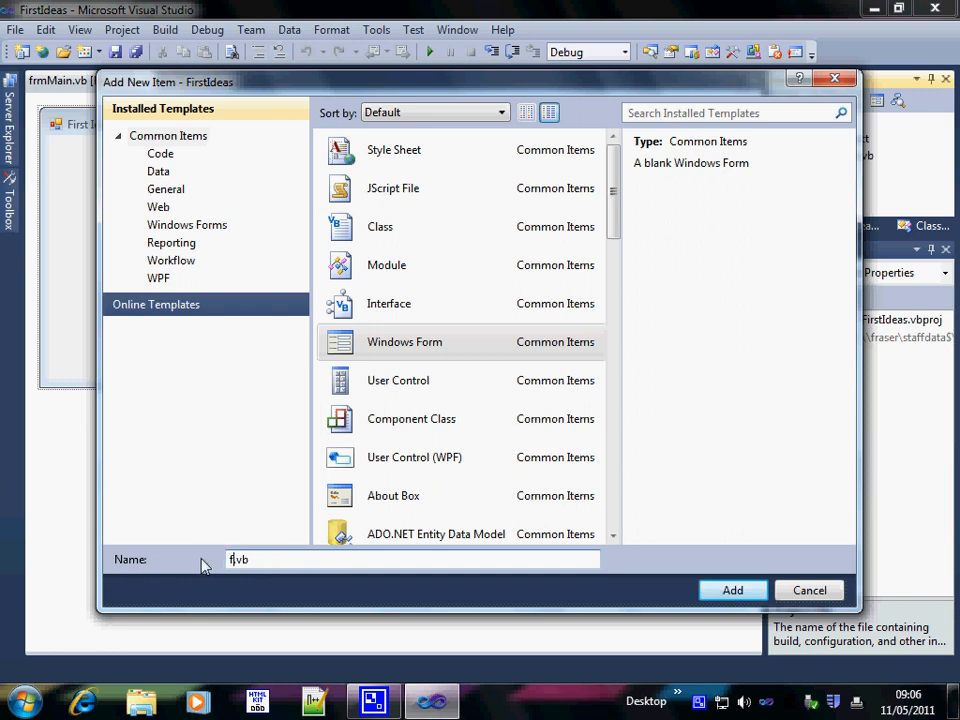
type("rm")
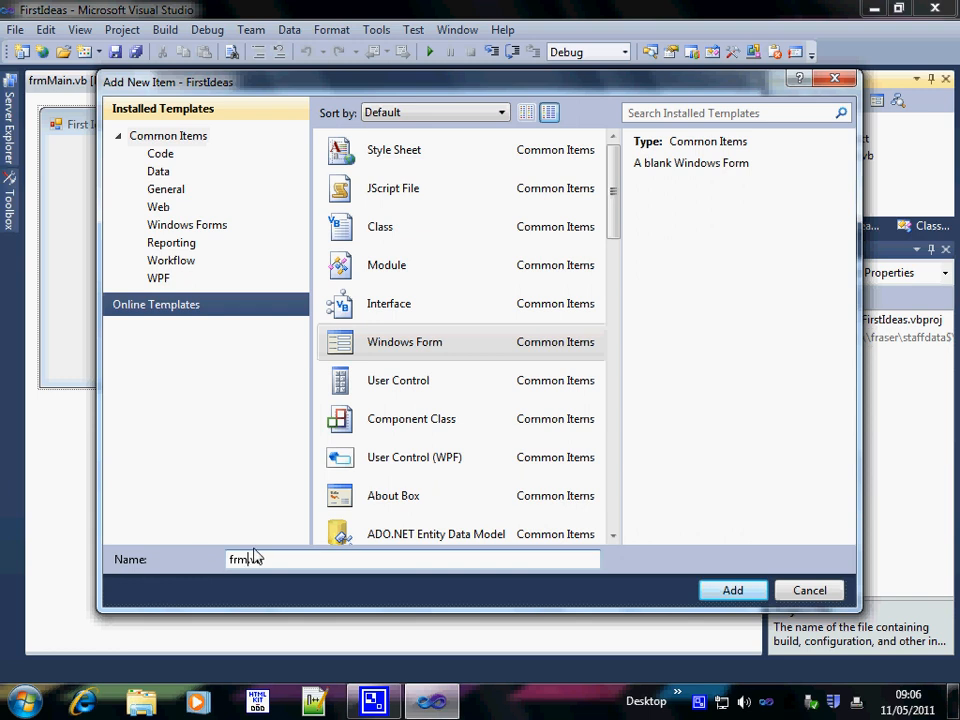
type("0.vb")
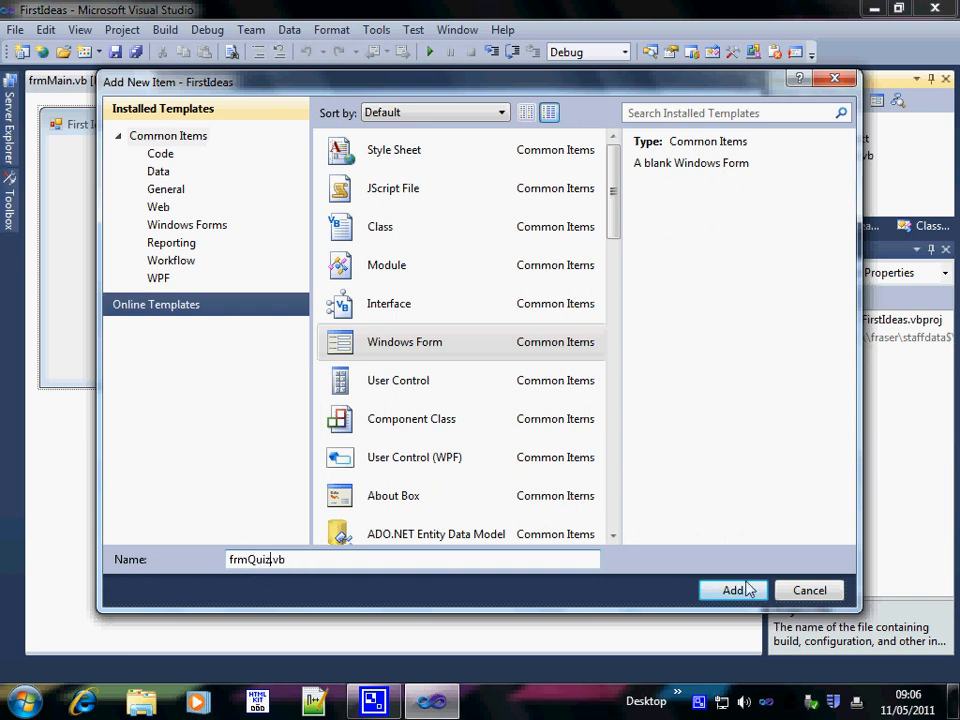
mouse_move(750, 603)
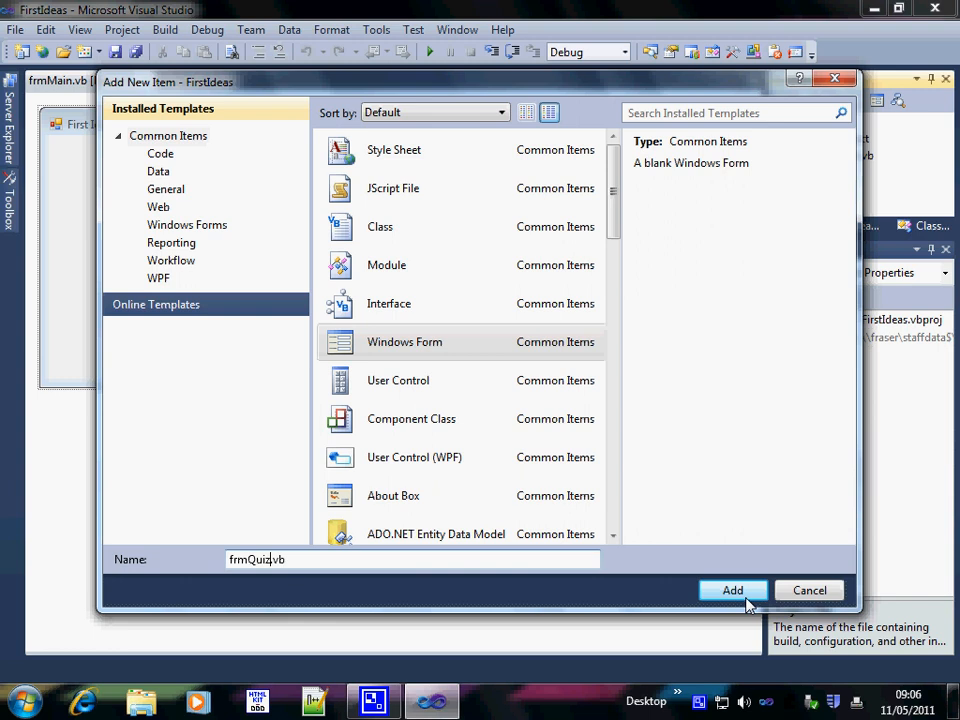
left_click(733, 590)
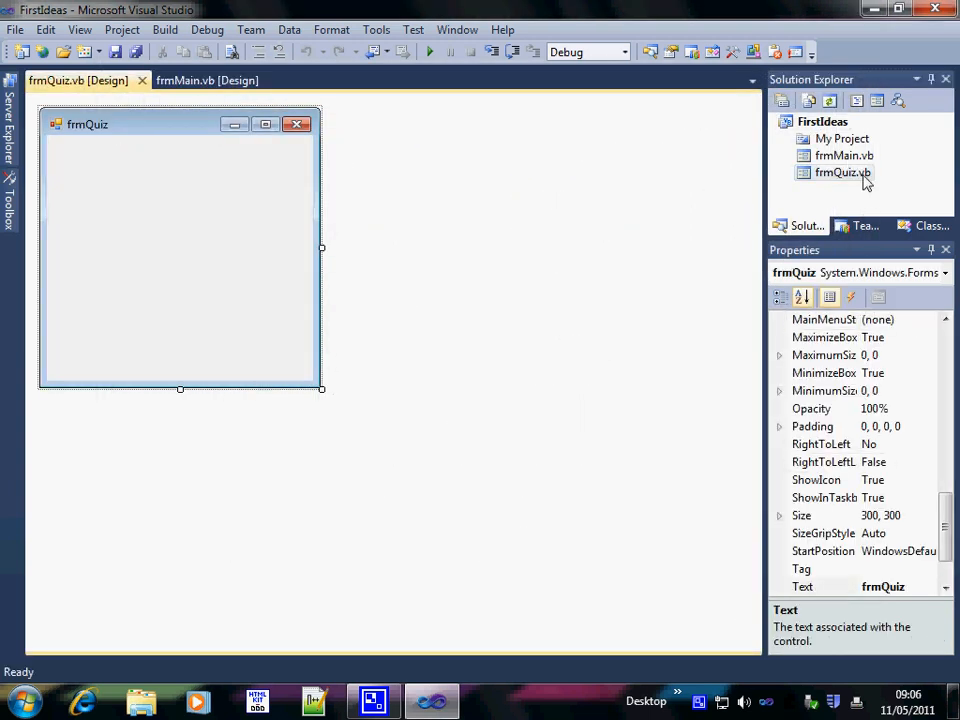
mouse_move(849, 180)
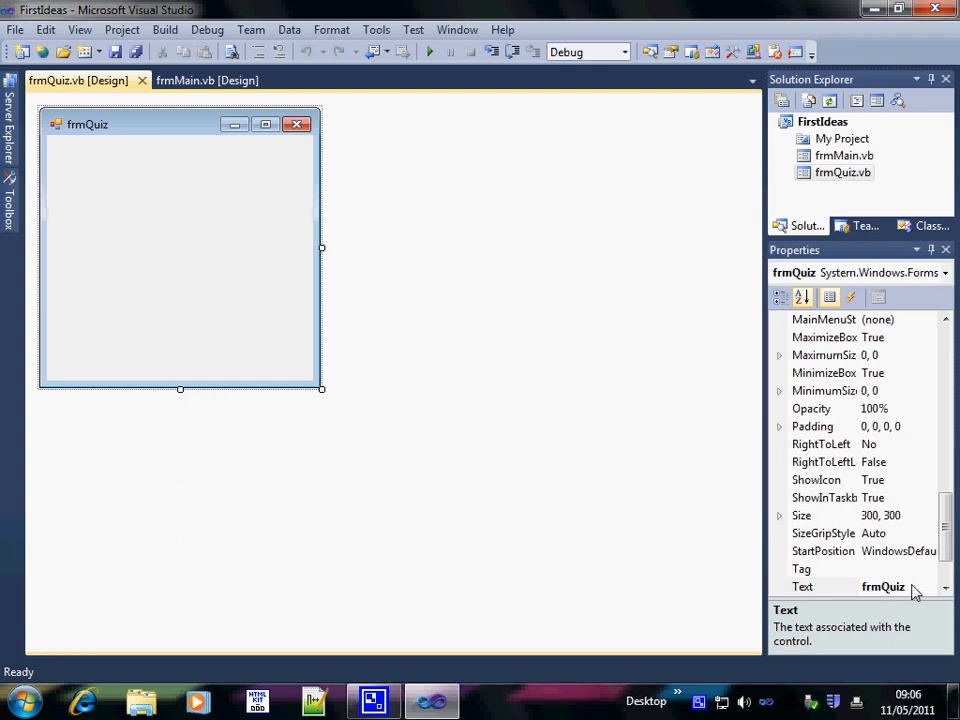
Set the frmQuiz form's Text property to 'Quiz'.
left_click(820, 587)
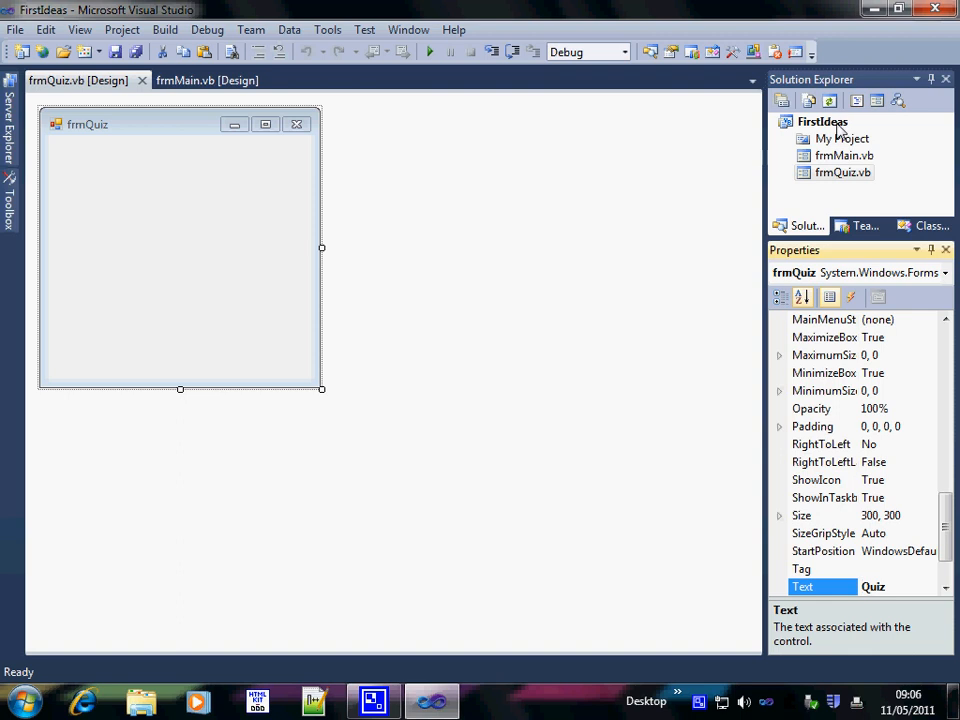
left_click(822, 121)
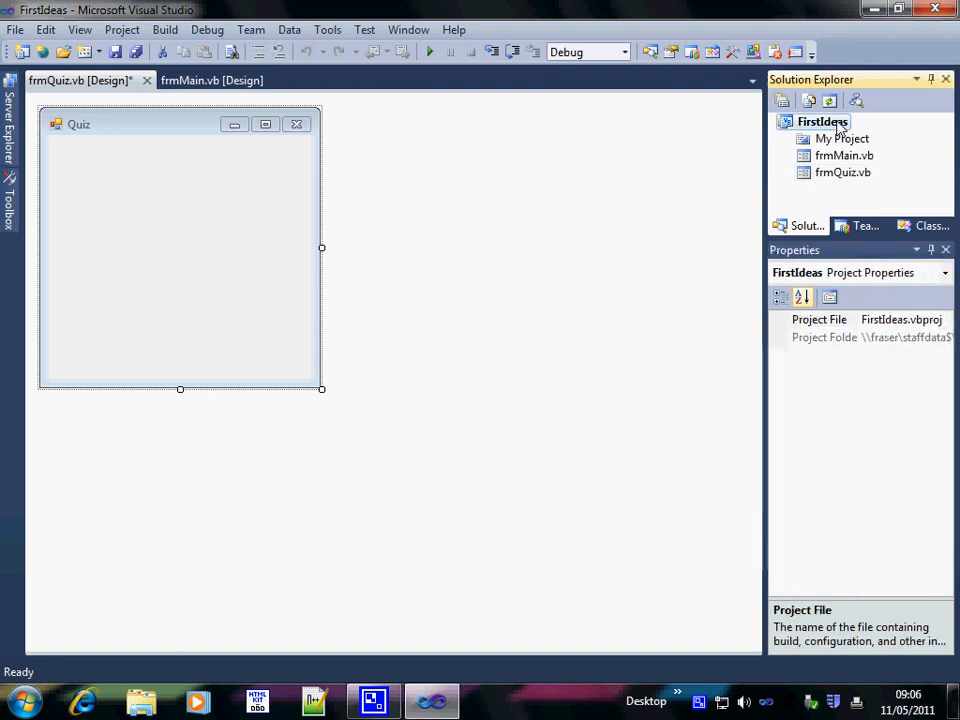
right_click(822, 121)
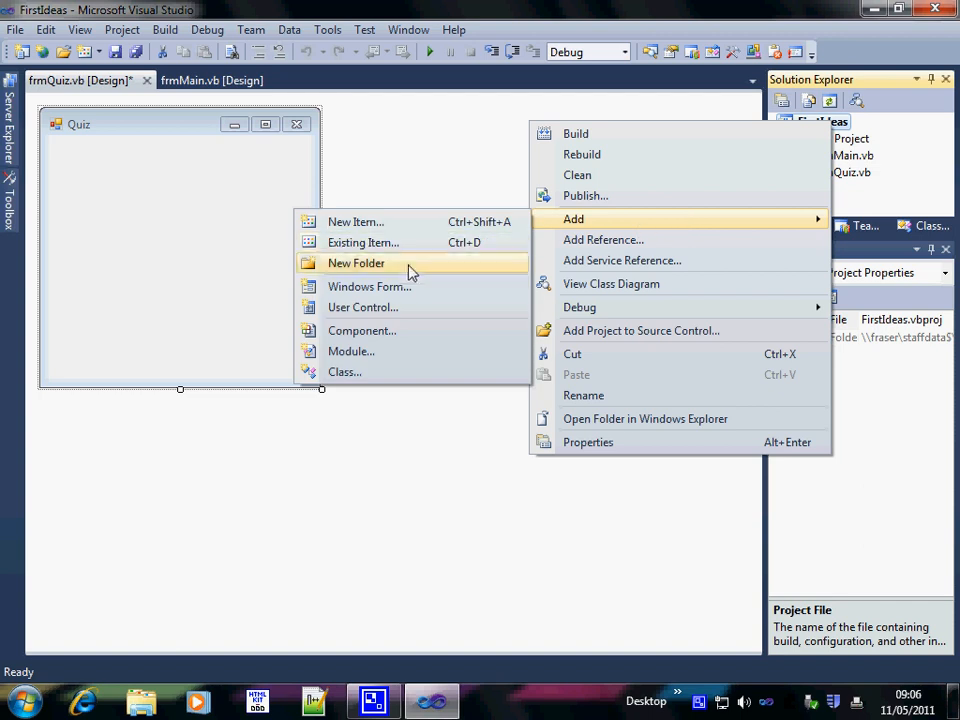
mouse_move(396, 291)
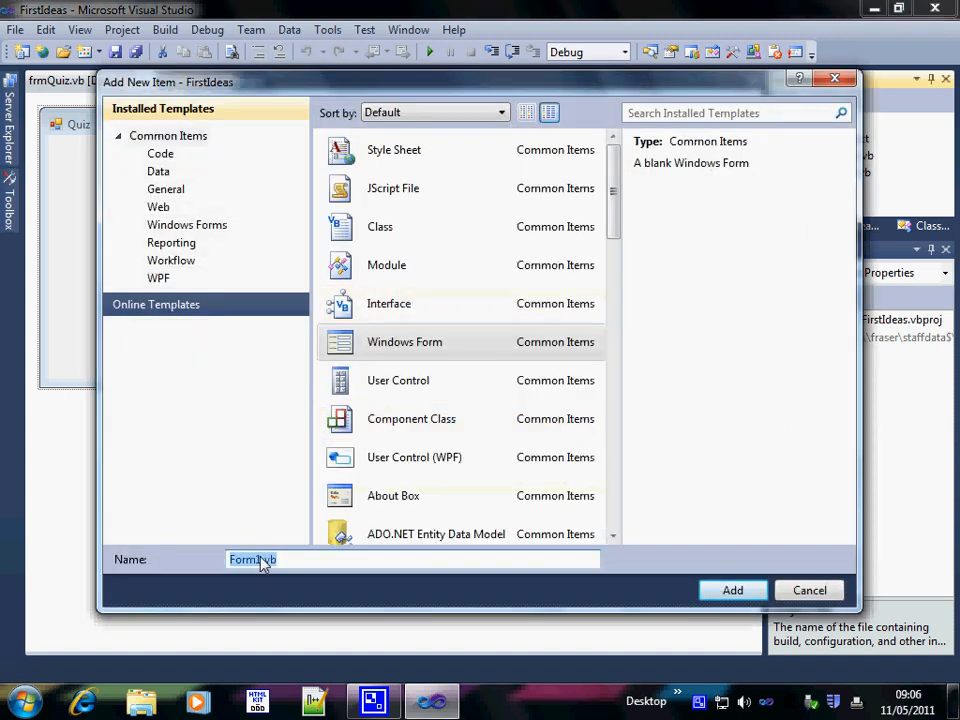
Choose Add > Windows Form and enter frmHelp.vb as the name.
left_click(265, 559)
type("frmHelp")
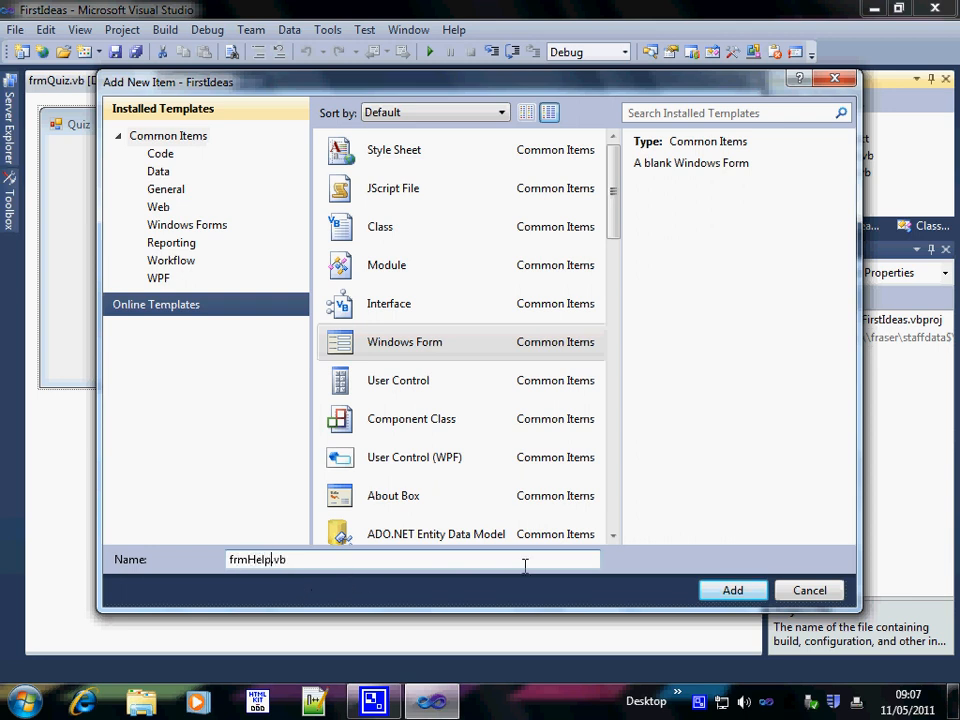
Create the frmHelp form and start editing its Text property.
left_click(732, 590)
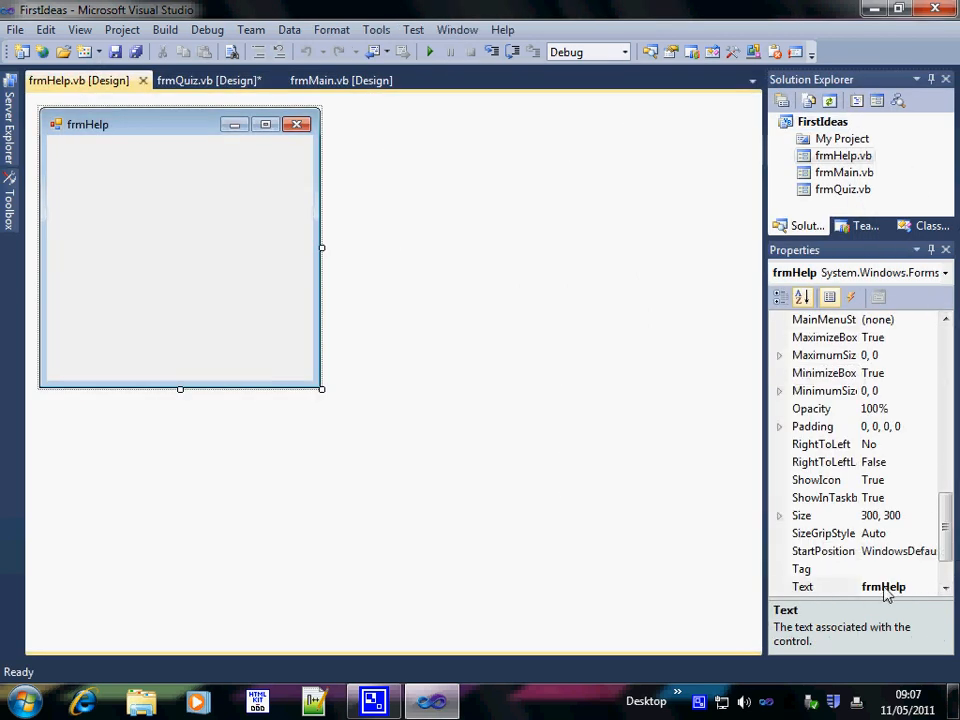
left_click(883, 587)
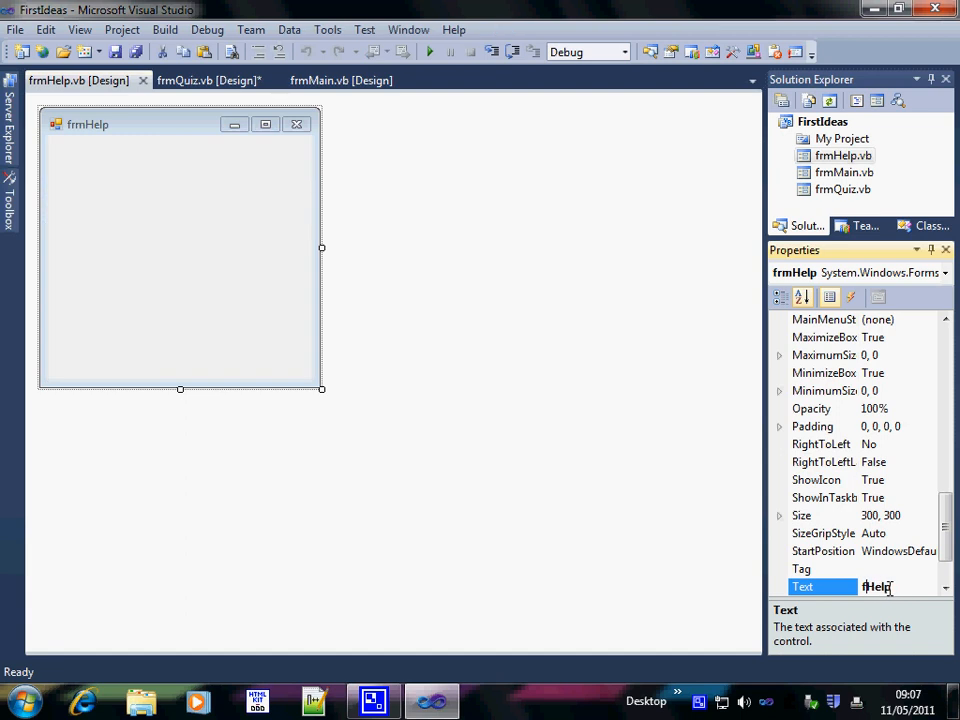